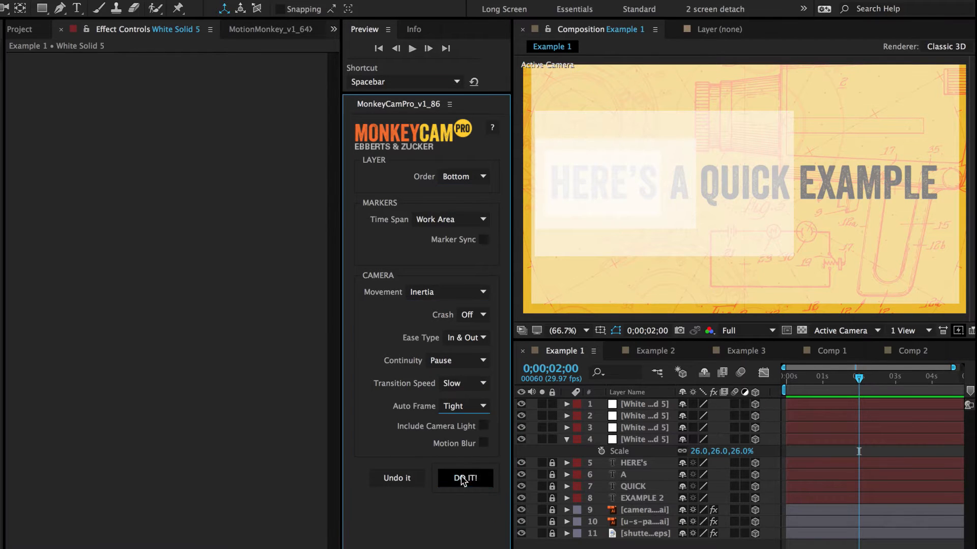
Step: Generate the MonkeyCam Pro rig in Example 1, play its move, then view Example 3's wiggle options
left_click(464, 478)
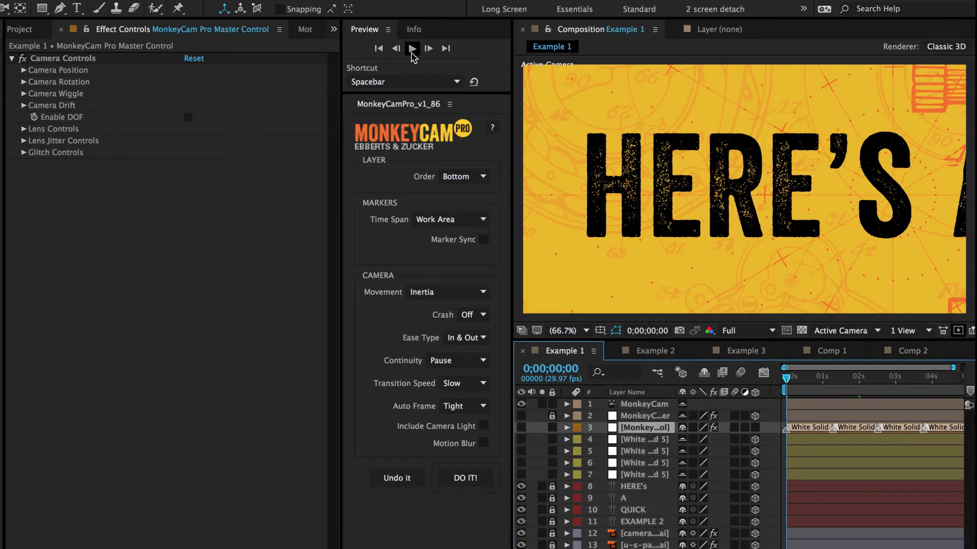
left_click(410, 49)
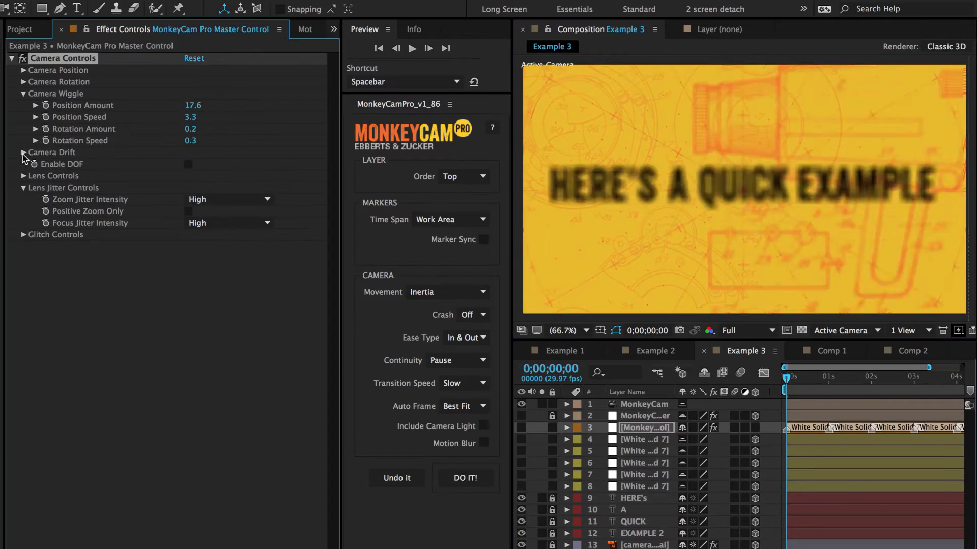
left_click(412, 48)
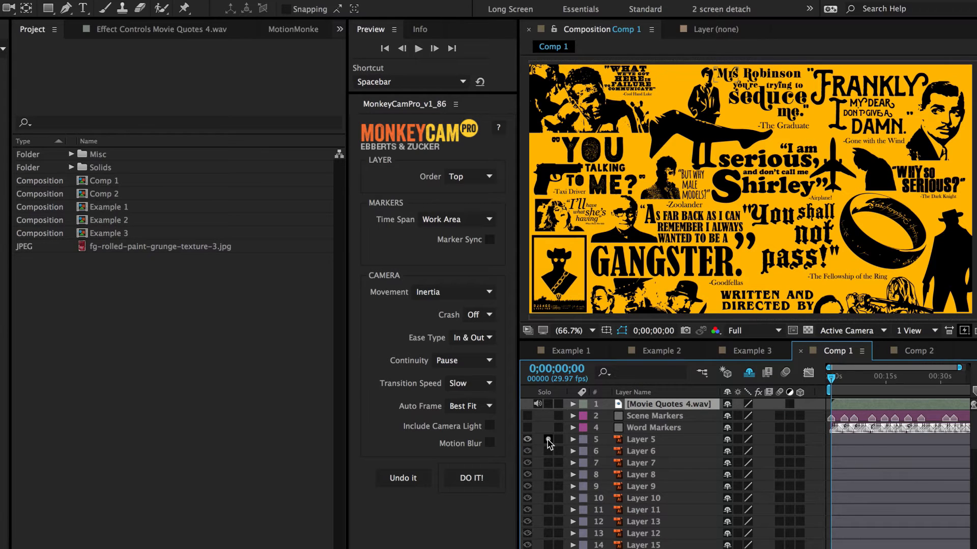
left_click(527, 439)
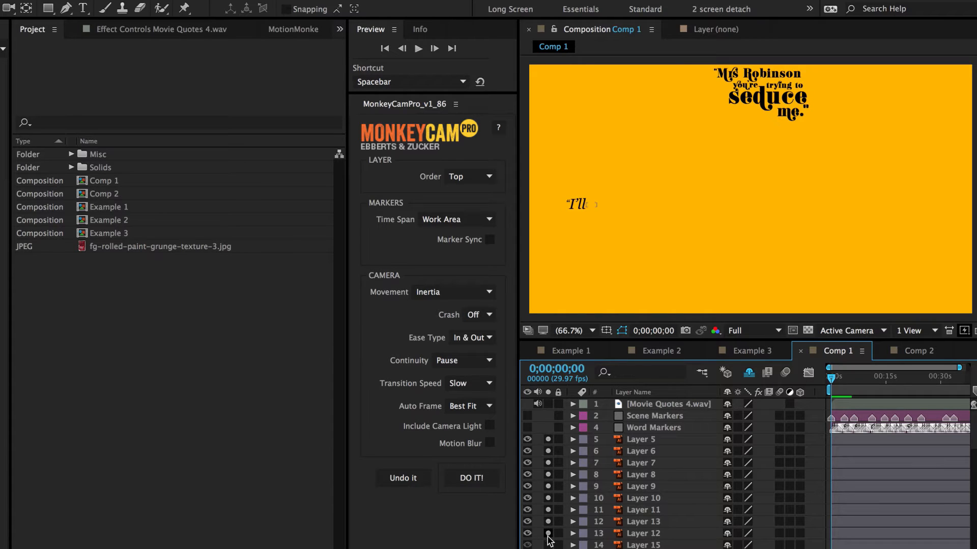
left_click(573, 404)
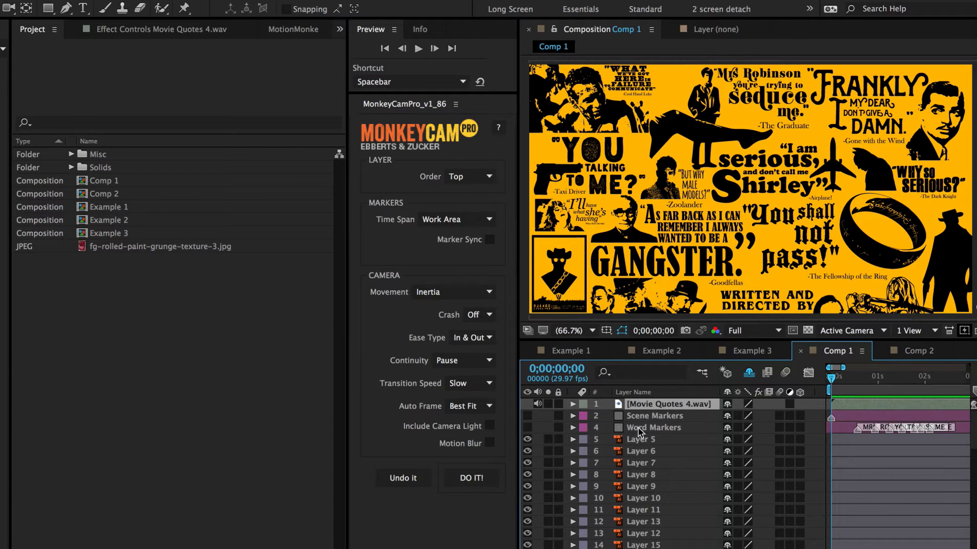
left_click(654, 416)
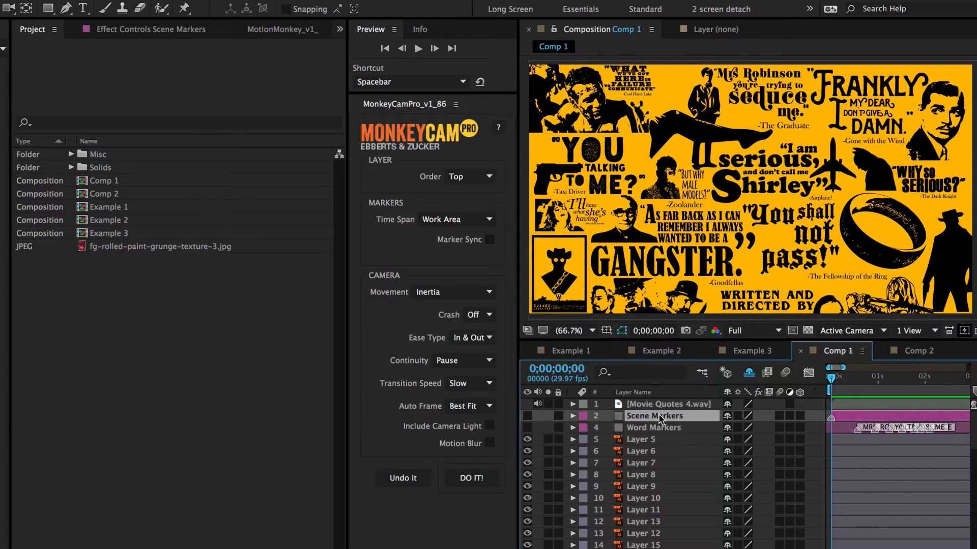
left_click(470, 478)
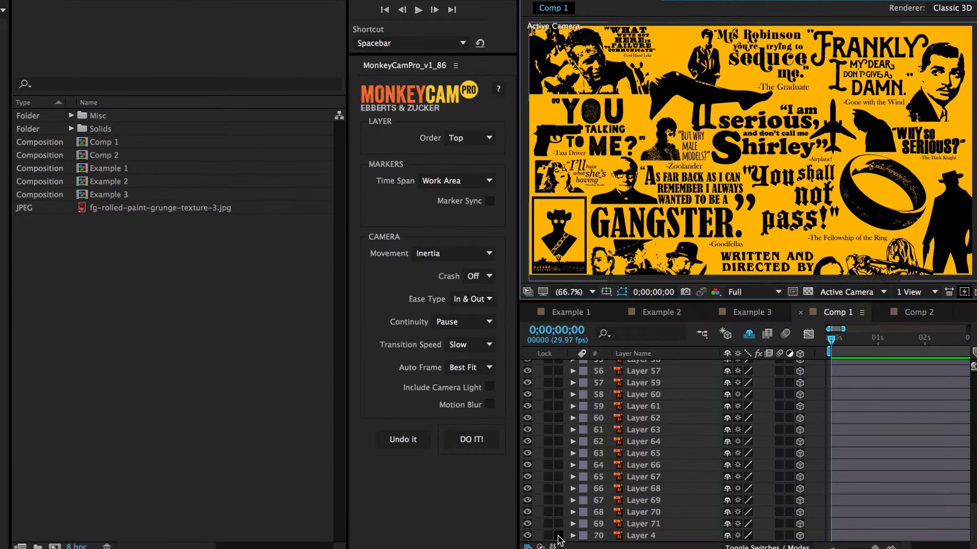
left_click(837, 313)
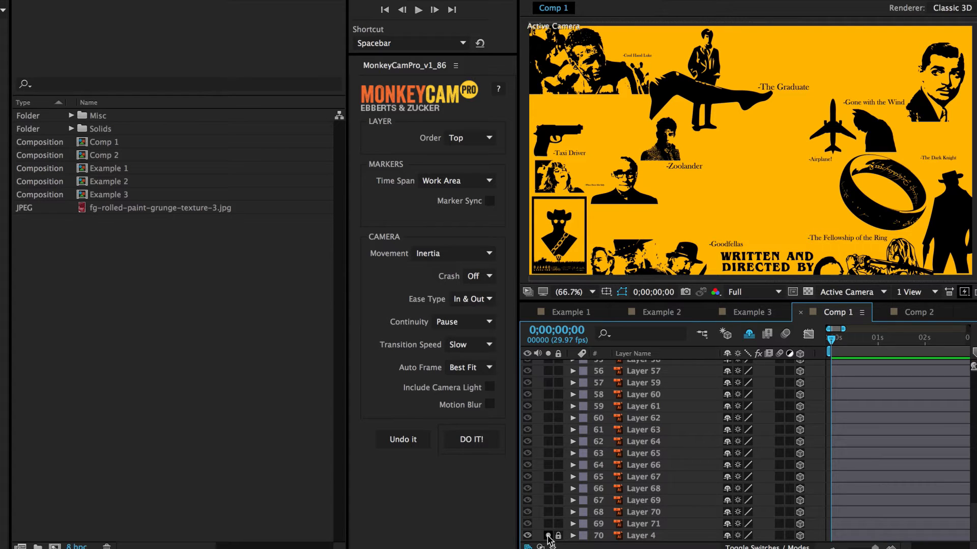
left_click(105, 143)
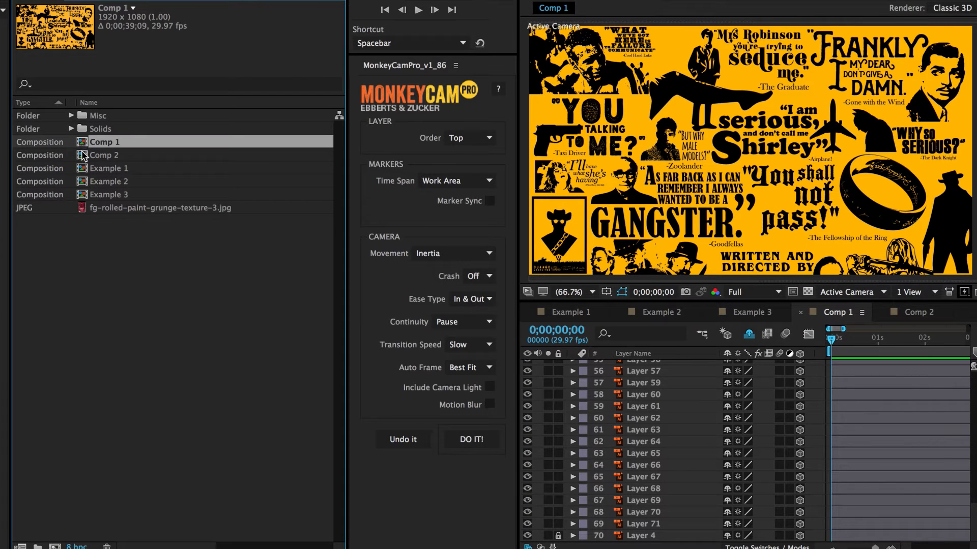
Step: Name the comp MotionMonkey and apply the word animation with Marker Sync distribution
type("MotionMonkey")
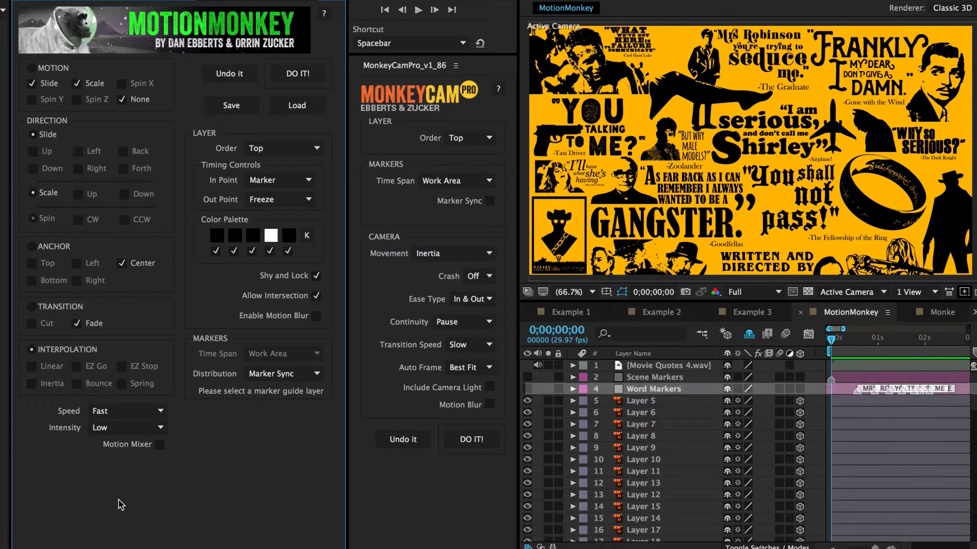
left_click(297, 73)
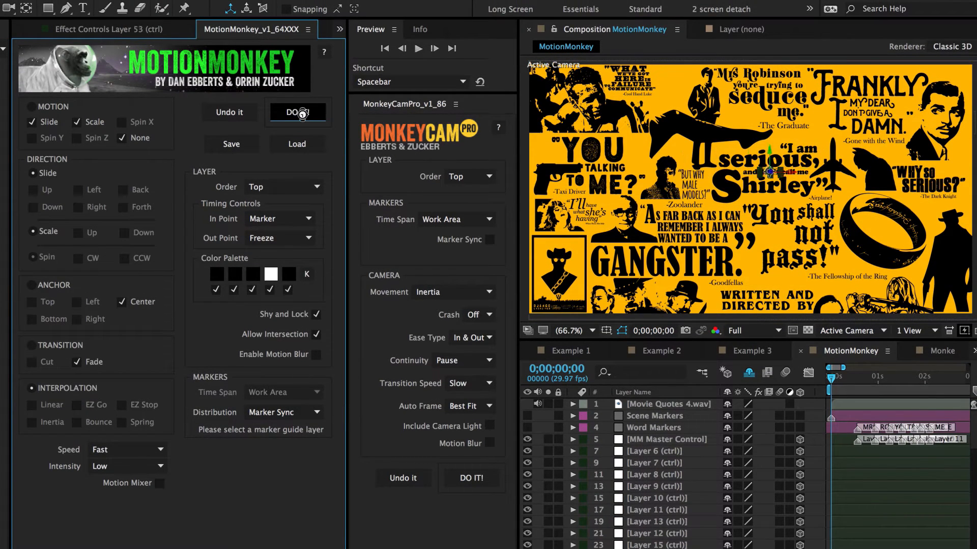
left_click(297, 113)
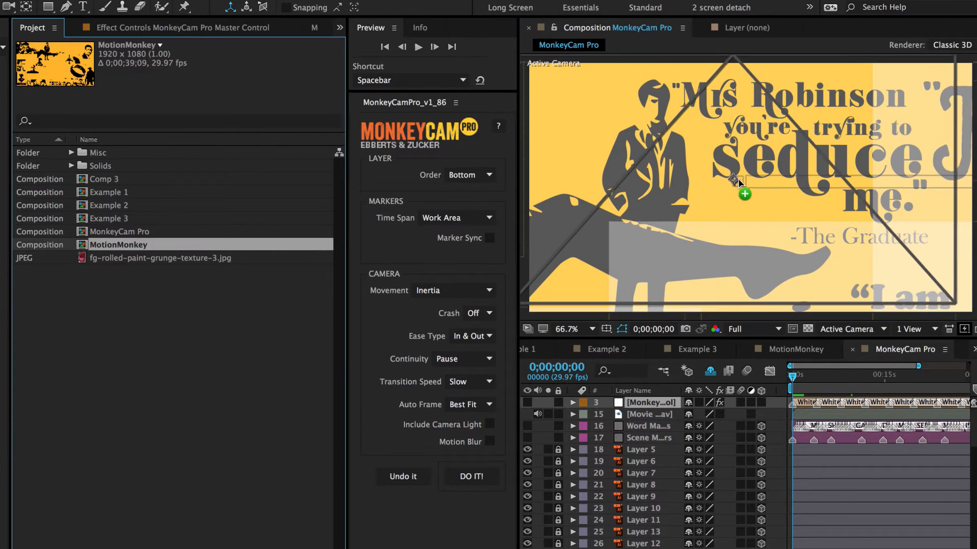
Step: Add the MotionMonkey comp into the new MonkeyCam Pro comp
left_click(471, 477)
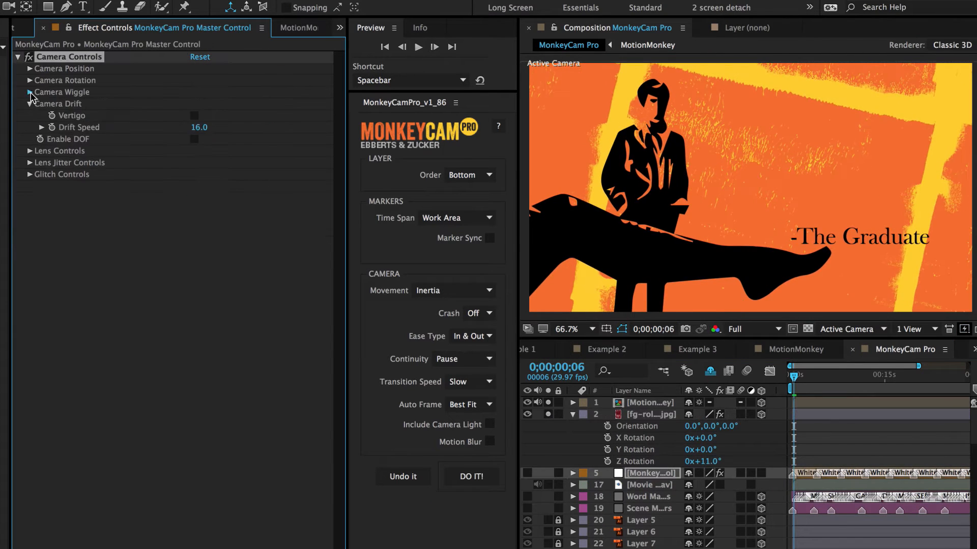
Step: Expand the Camera Wiggle settings on the MonkeyCam Pro Master Control
left_click(234, 244)
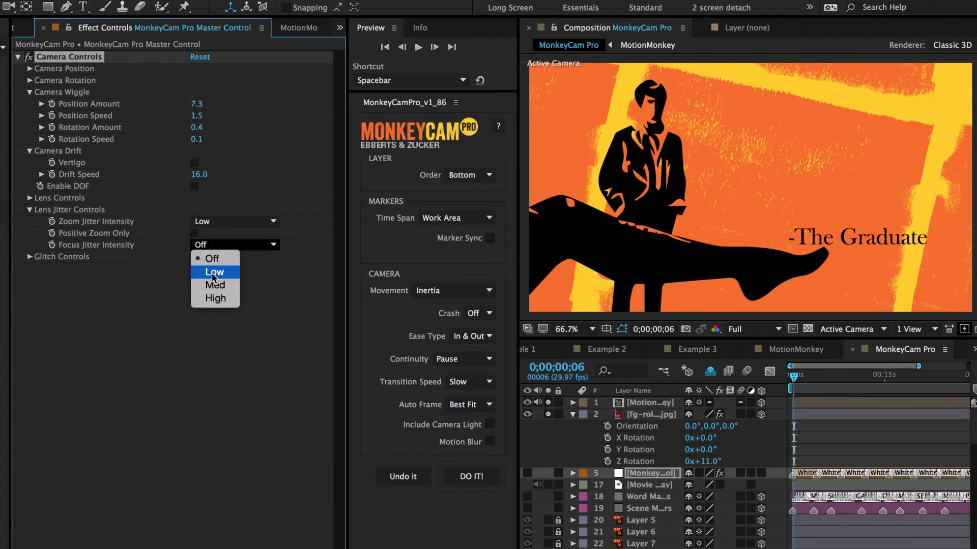